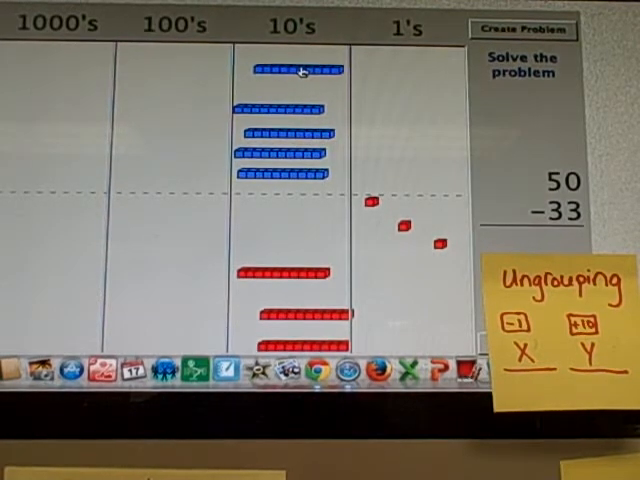
Step: Ungroup one blue ten of 50 into ten ones so 33 can be subtracted
drag(300, 68, 408, 96)
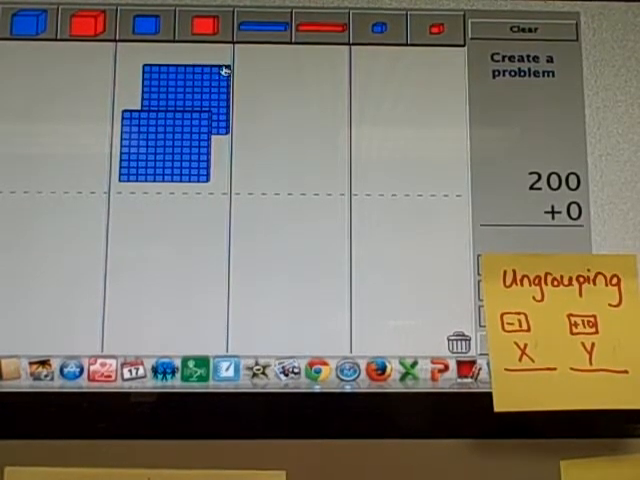
Step: Build 225 − 118 with a blue ten on top and a red hundred and ones below
click(262, 26)
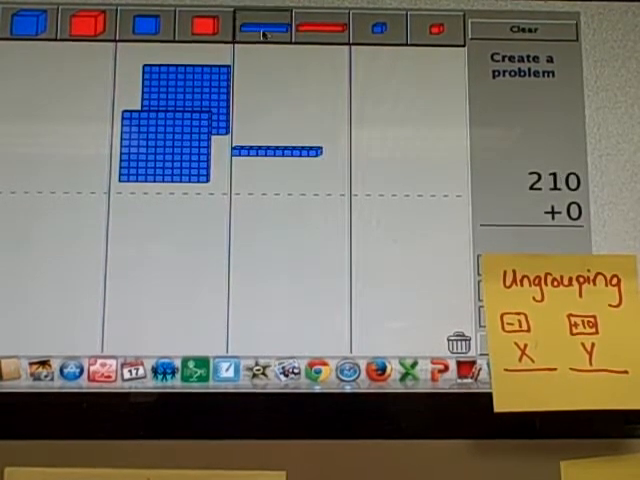
click(262, 28)
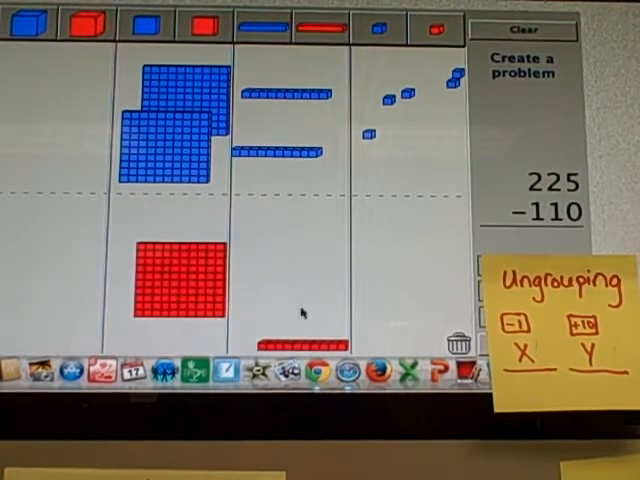
drag(304, 340, 290, 256)
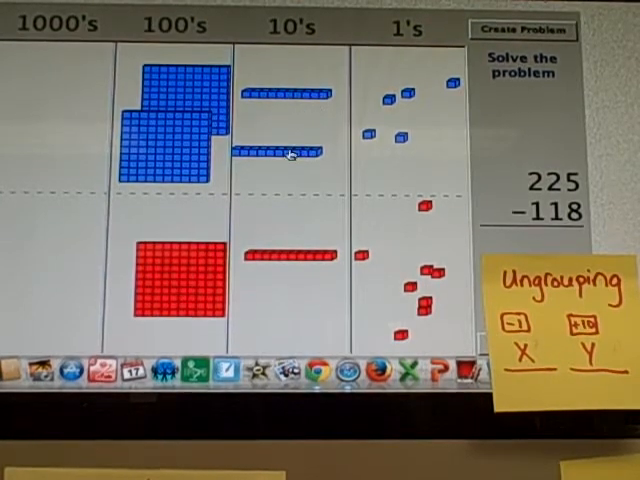
Step: Ungroup a blue ten of 225 into ones and take away the 8 red ones, leaving 7
drag(284, 152, 410, 126)
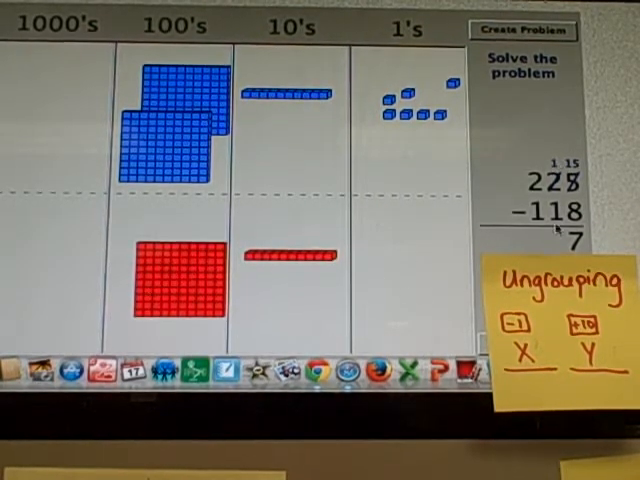
drag(290, 256, 290, 90)
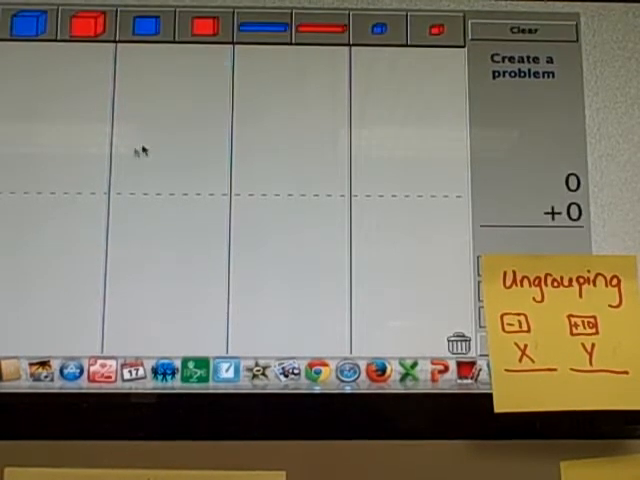
Step: Build the lower number of 300 − 130 with a red hundred, tens and a one
click(204, 28)
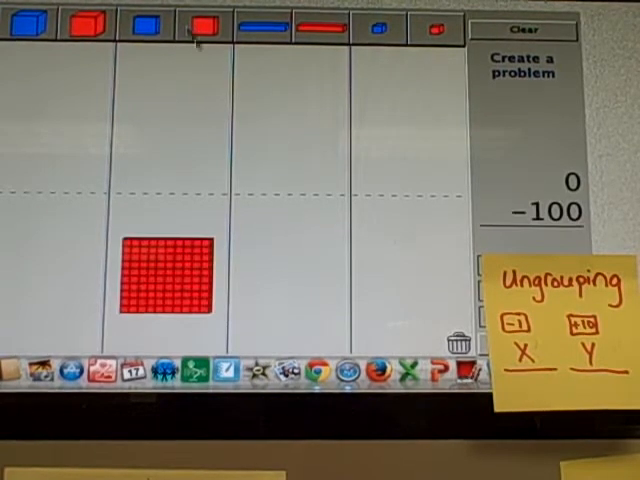
drag(164, 276, 428, 324)
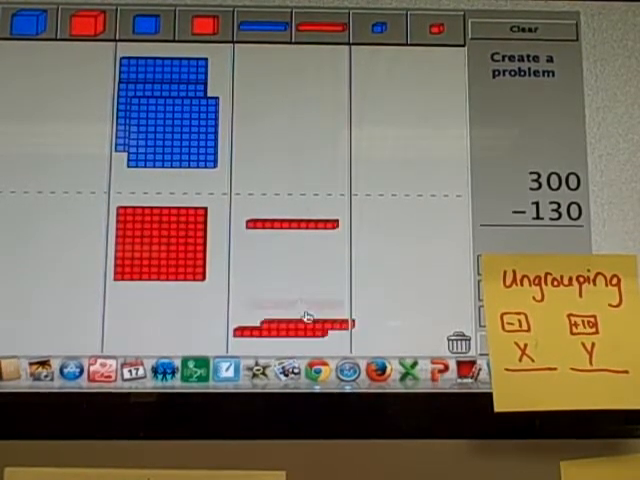
click(434, 28)
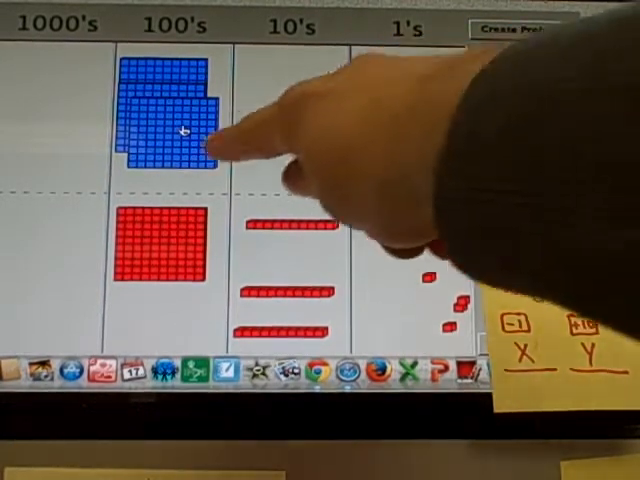
Step: Add red ones to the lower number so the problem reads 300 − 138
click(522, 28)
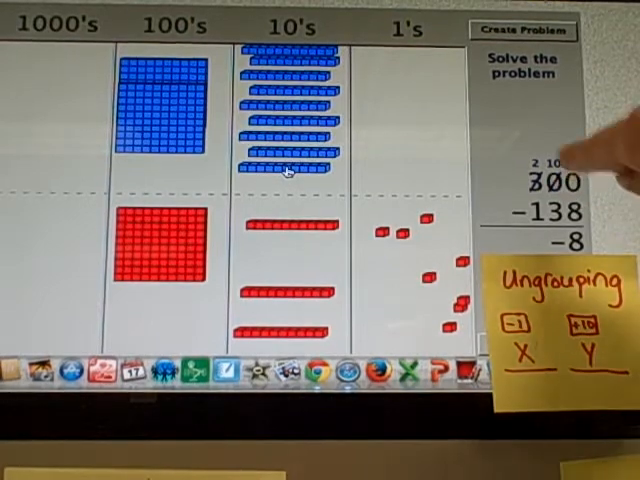
Step: Drag a blue ten of 300 into the ones column to break it into ten ones
drag(290, 168, 420, 132)
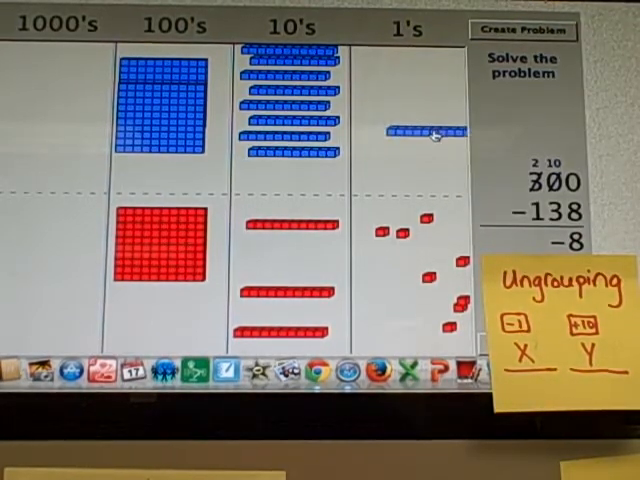